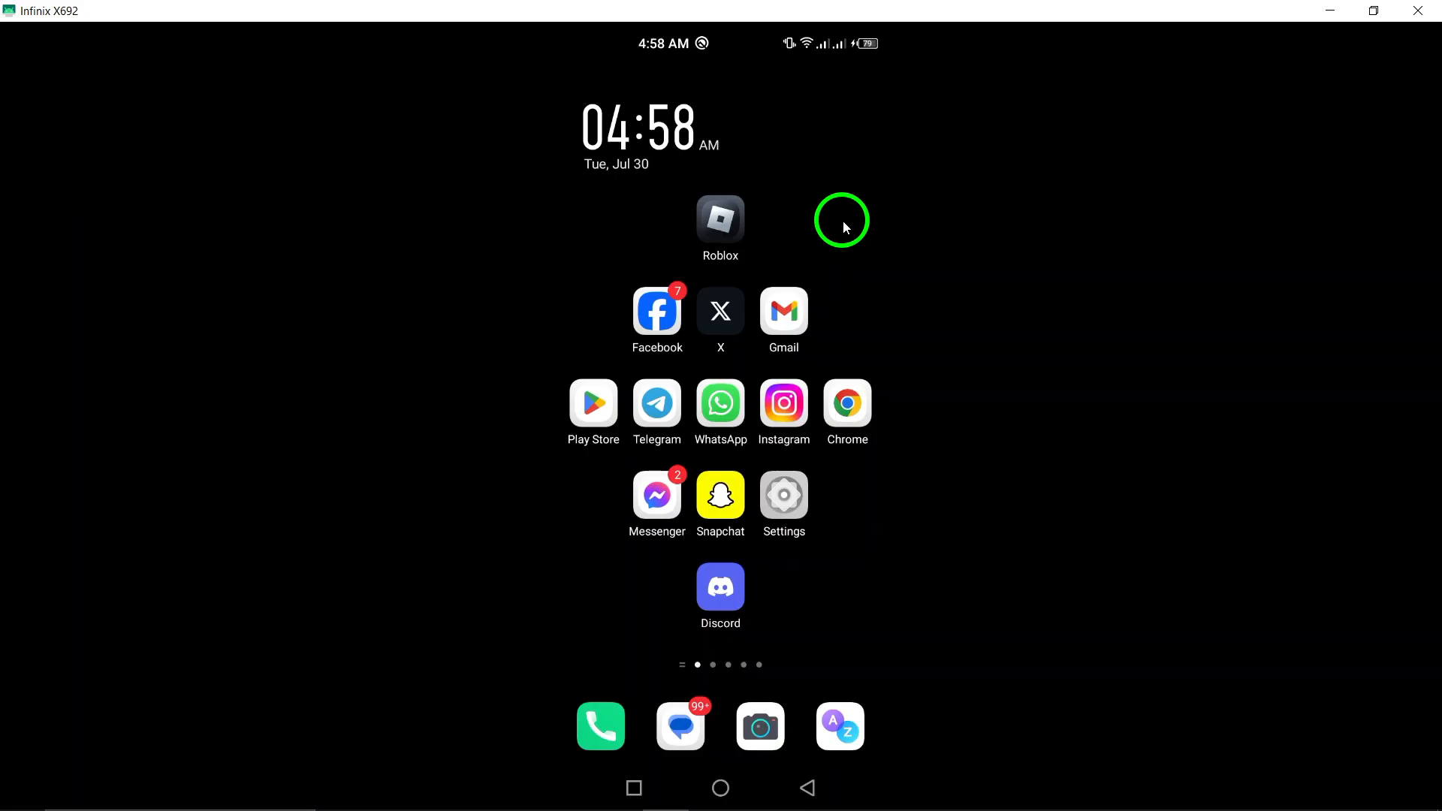
{"action": "mouse_move", "coordinate": [736, 552]}
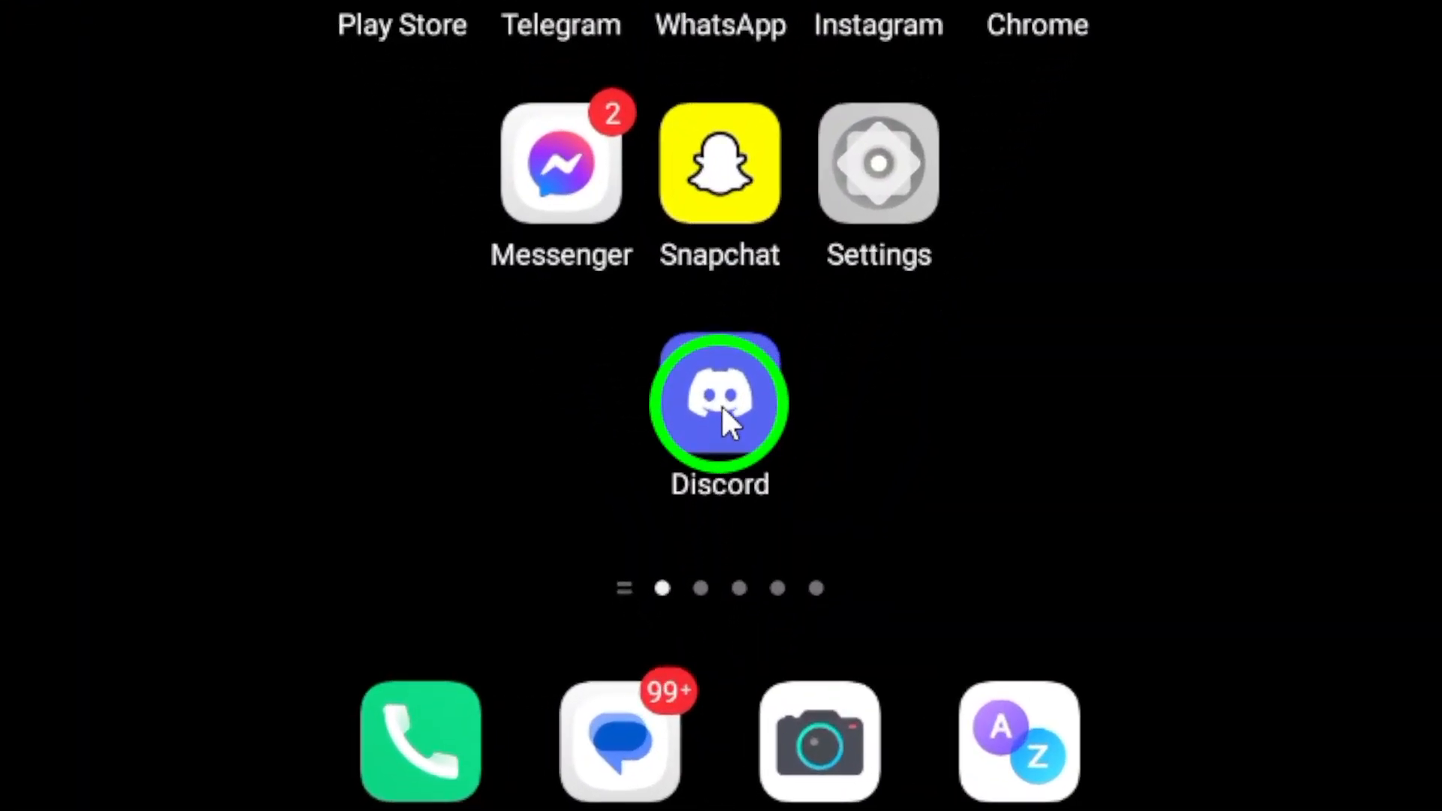
Launch Discord and open the direct message conversation from the Messages list
{"action": "left_click", "coordinate": [719, 402]}
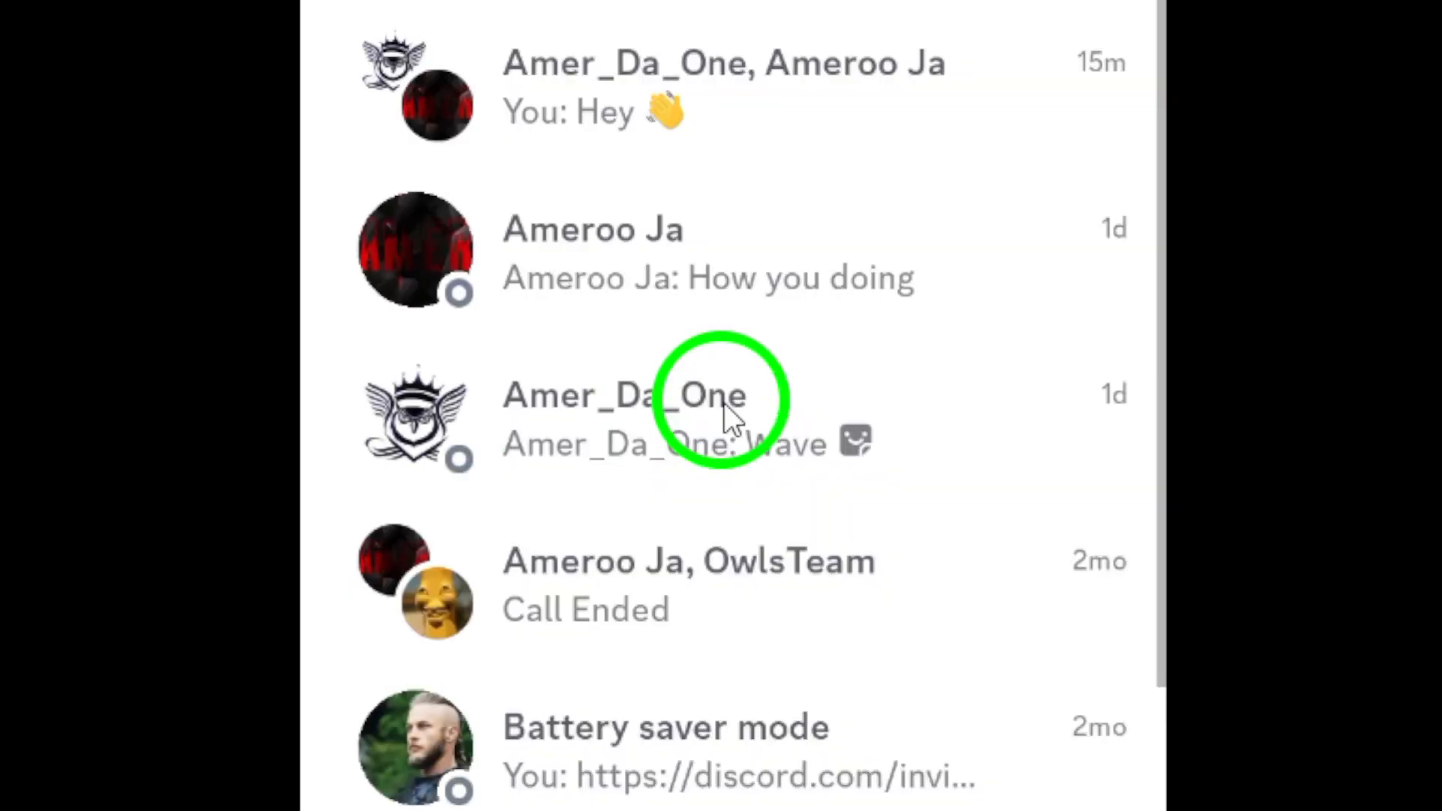
{"action": "scroll", "scroll_direction": "down", "scroll_amount": 3}
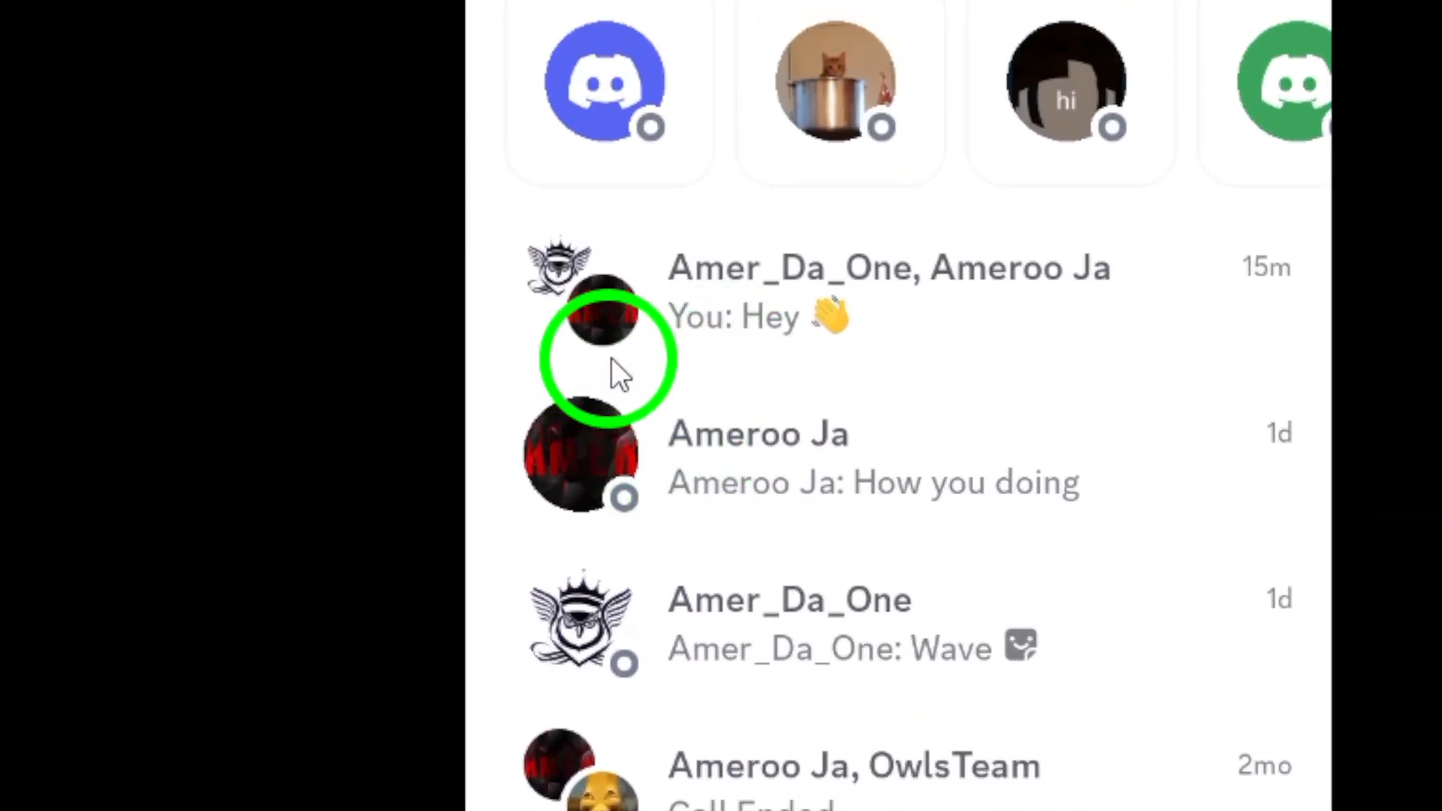
{"action": "scroll", "scroll_direction": "down", "scroll_amount": 3}
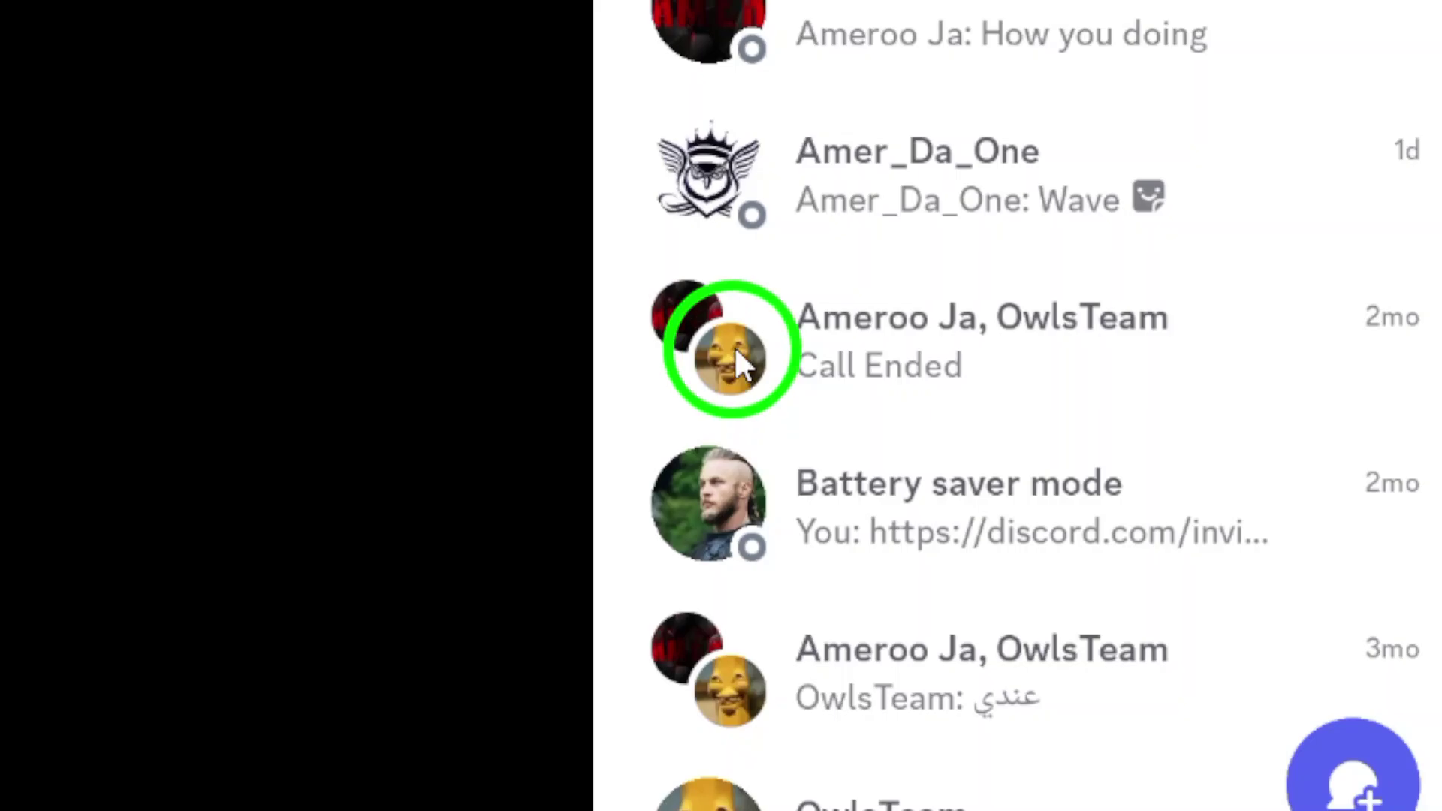
{"action": "left_click", "coordinate": [733, 360]}
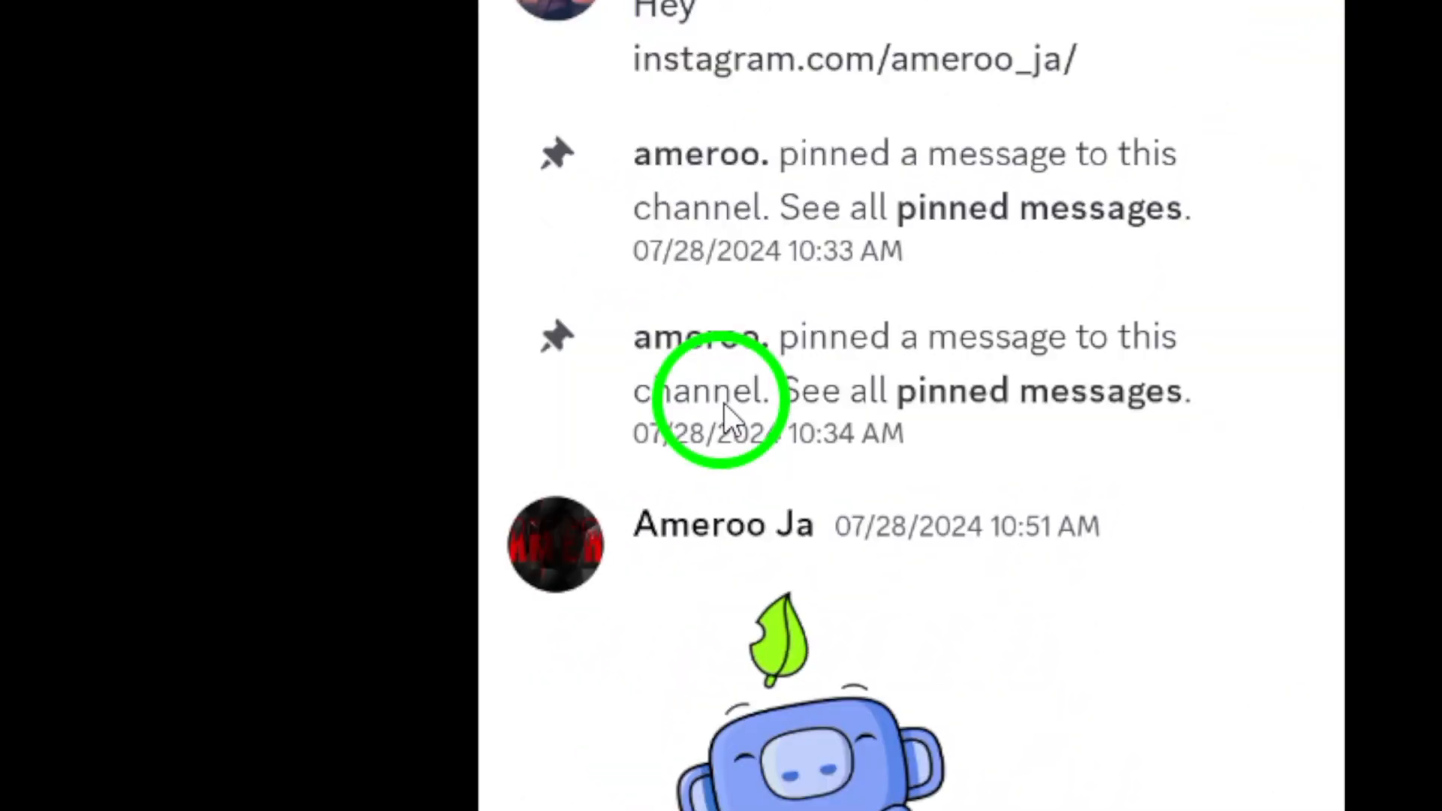
{"action": "scroll", "scroll_direction": "down", "scroll_amount": 3}
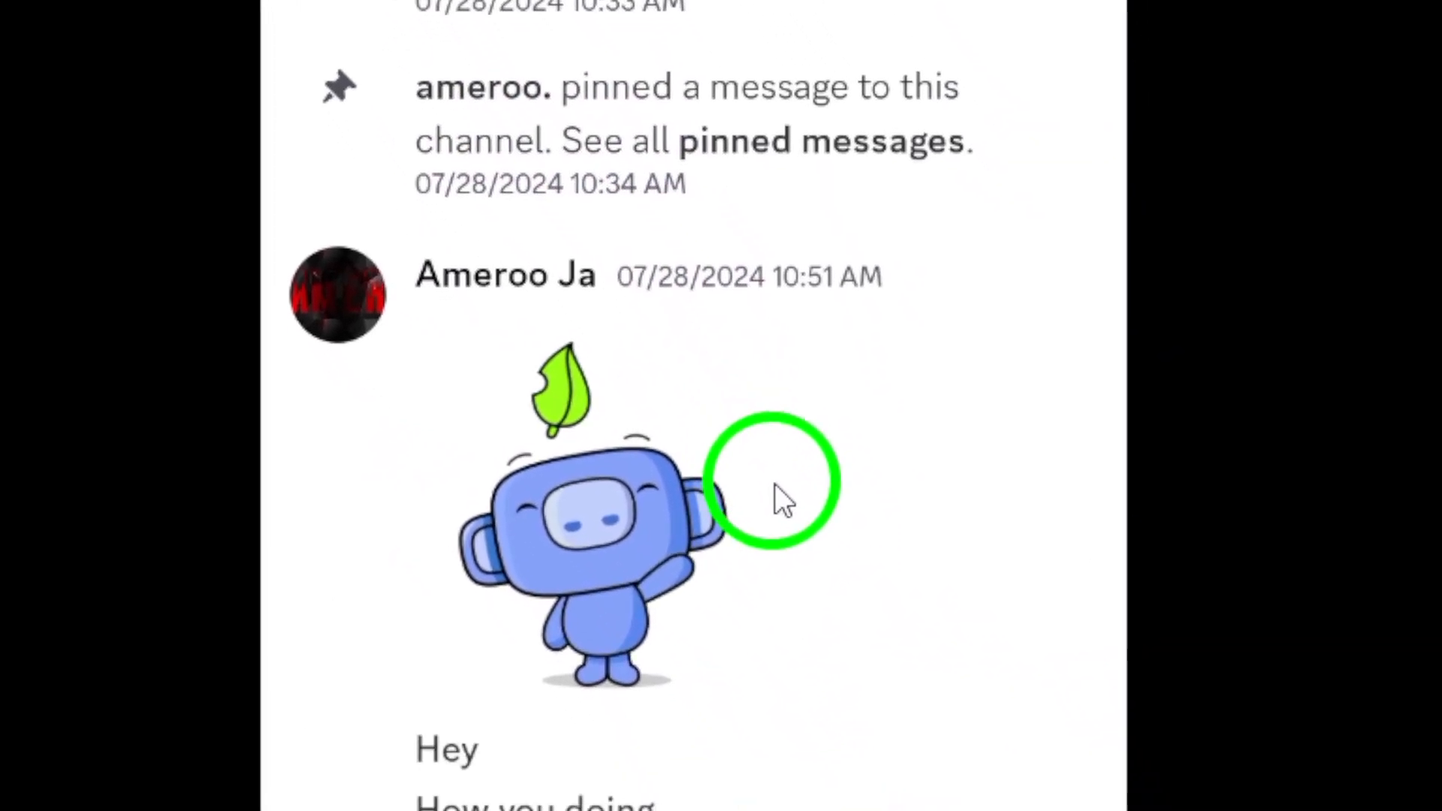
{"action": "scroll", "scroll_direction": "down", "scroll_amount": 3}
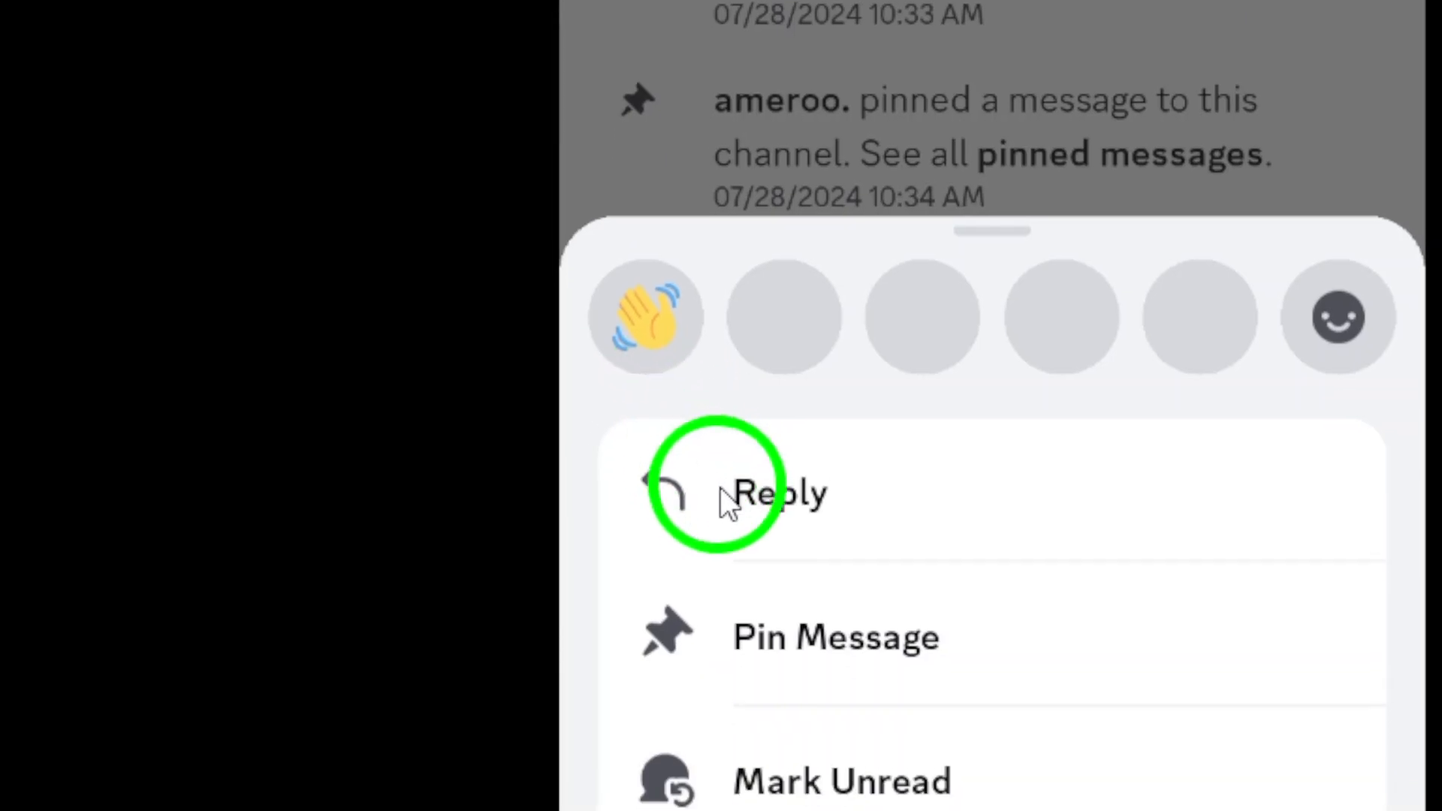
Mark the greeting message with the waving sticker as unread from its action sheet
{"action": "scroll", "scroll_direction": "down", "scroll_amount": 3}
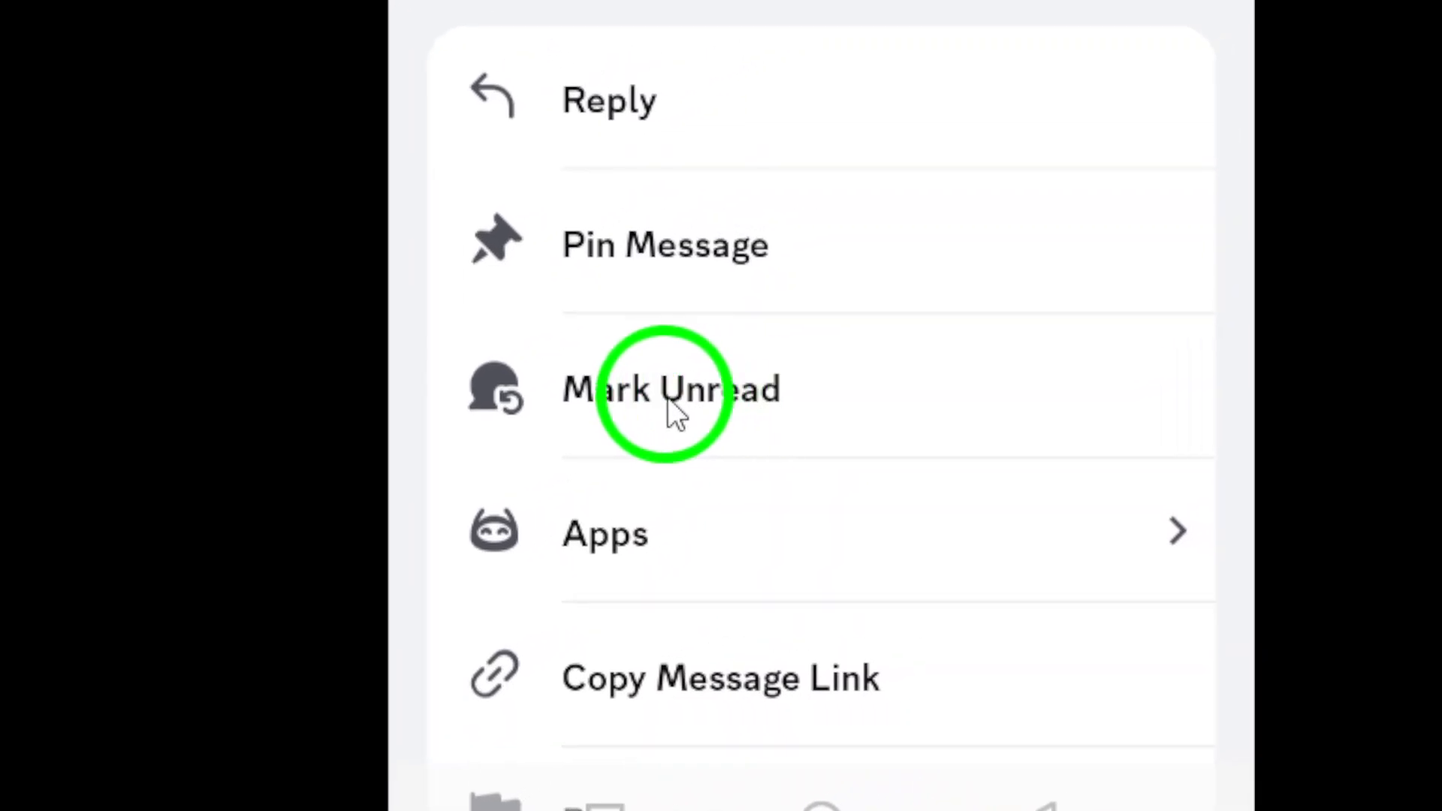
{"action": "left_click", "coordinate": [657, 390]}
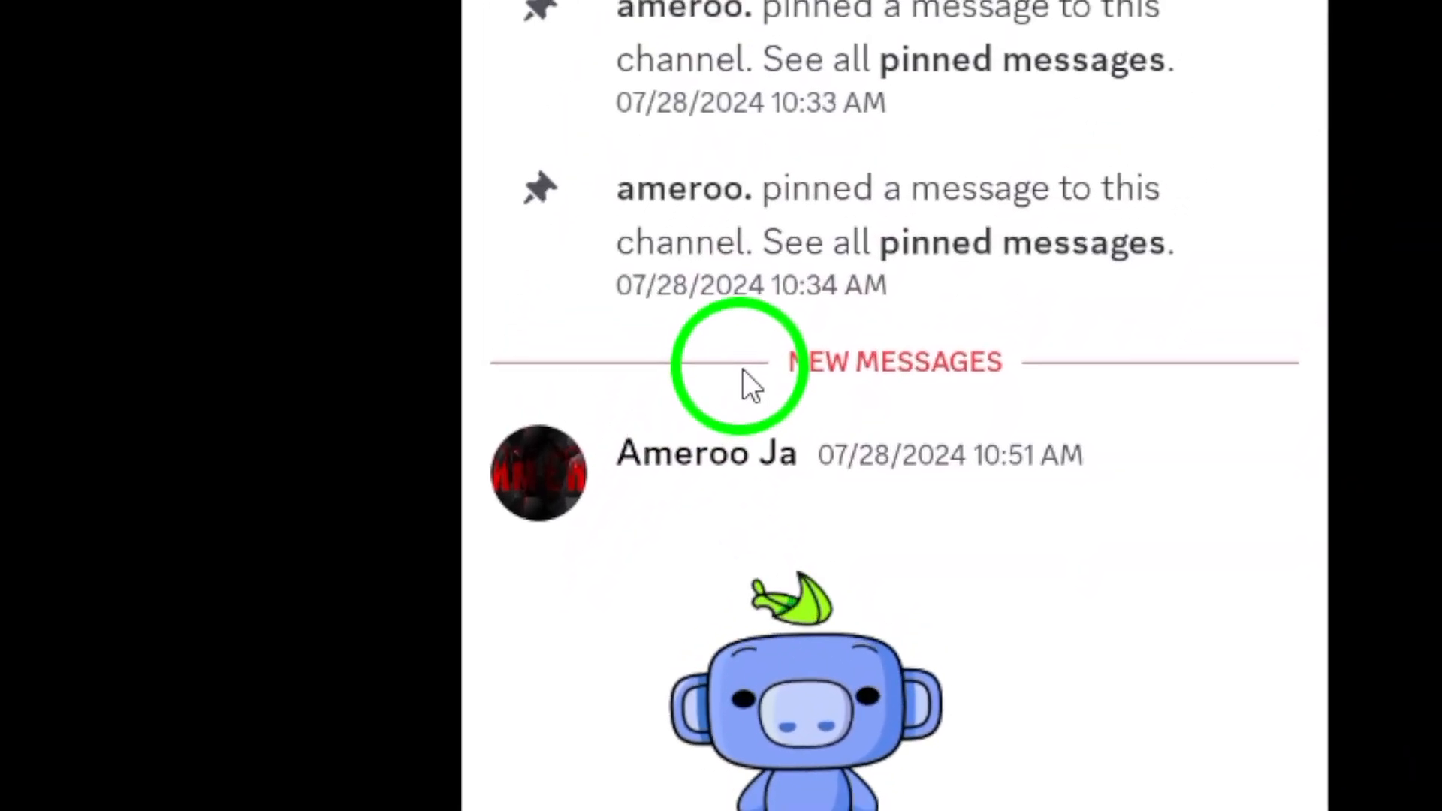
Scroll the conversation to reveal the red NEW MESSAGES divider above the greeting
{"action": "scroll", "scroll_direction": "down", "scroll_amount": 3}
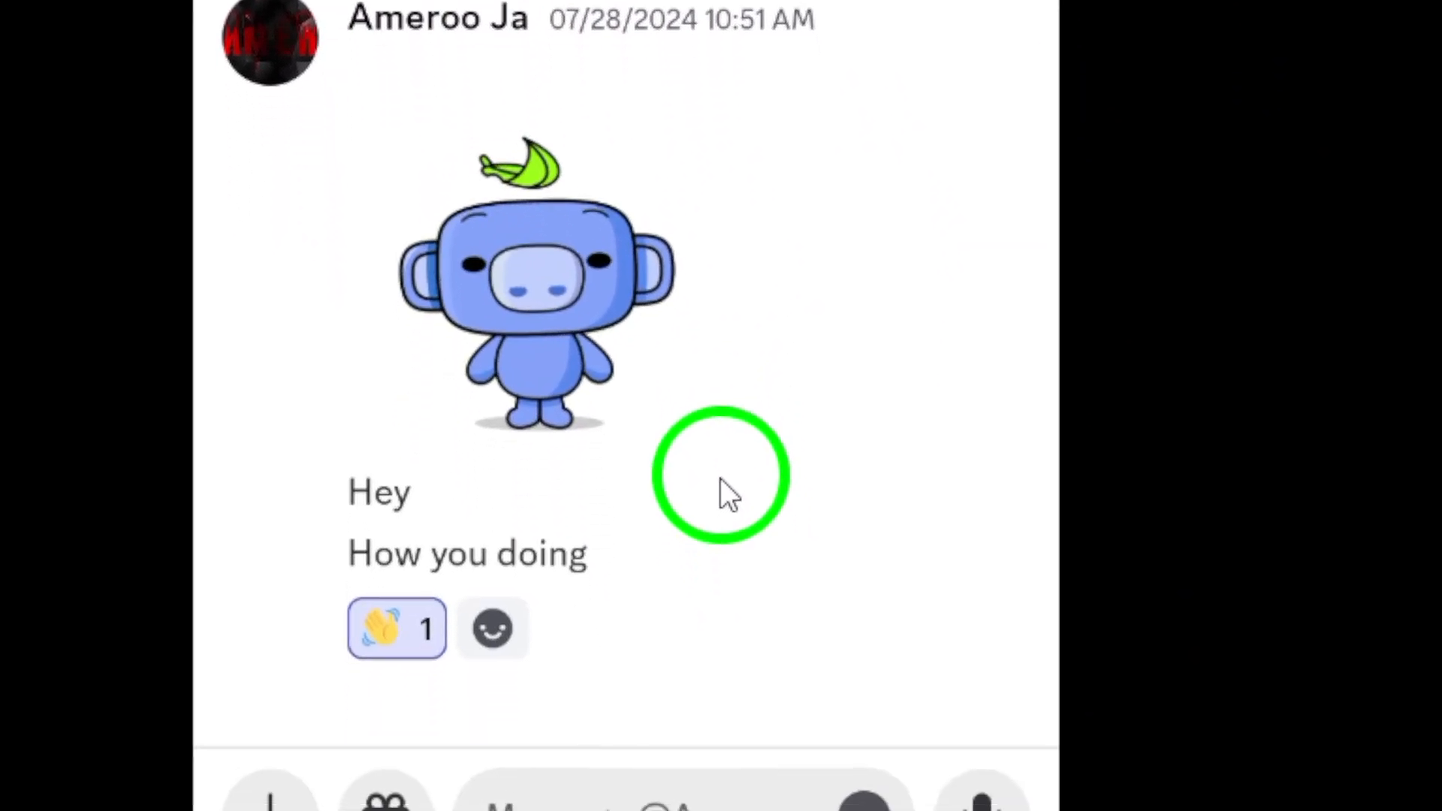